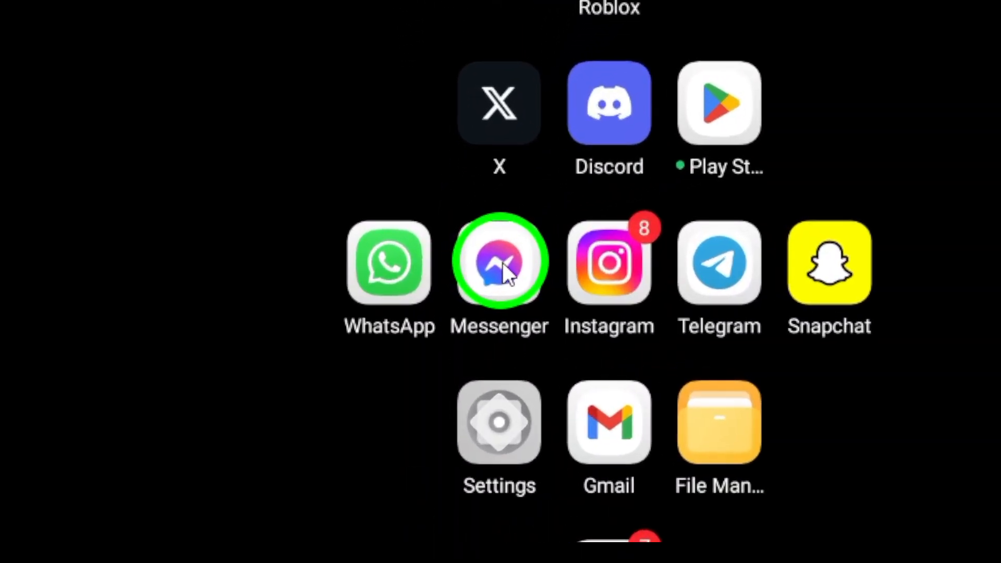
- Launch Messenger from the home screen to reach the Chats list
click(499, 262)
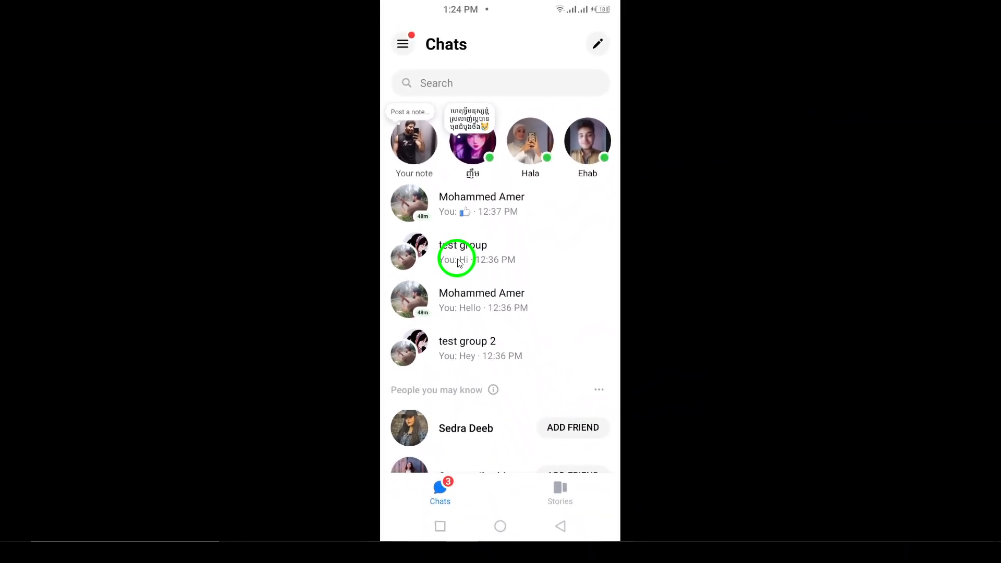
mouse_move(447, 300)
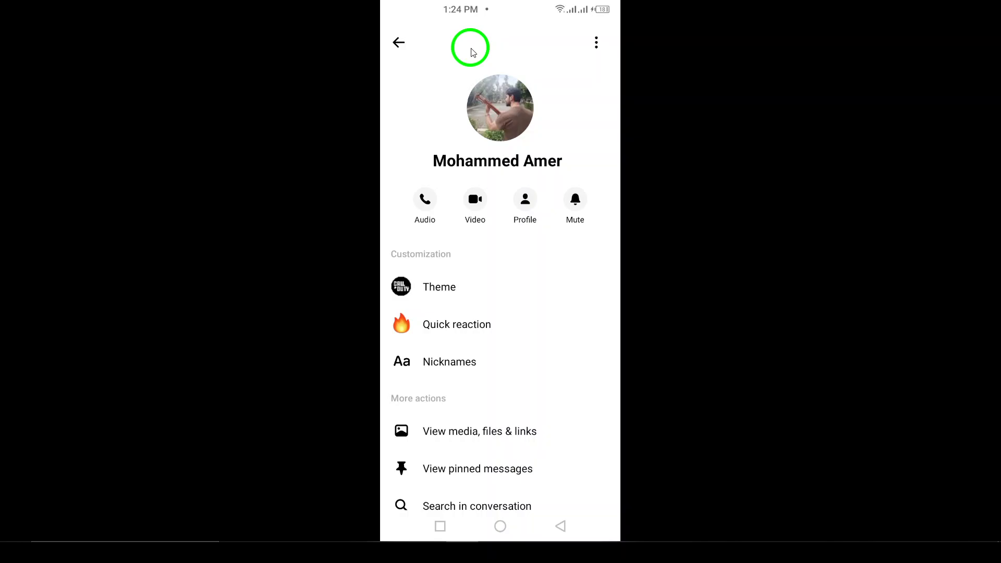
mouse_move(506, 296)
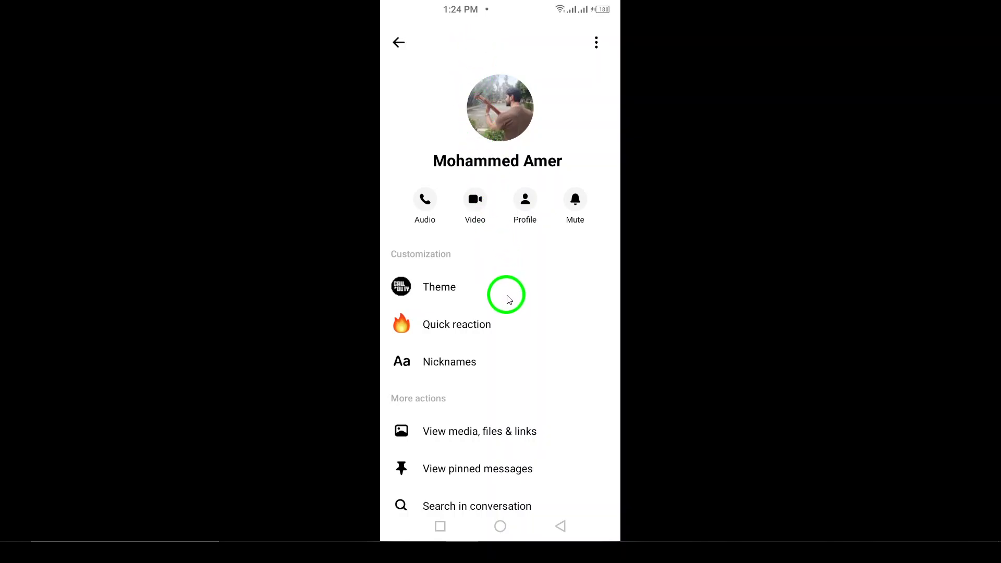
mouse_move(432, 440)
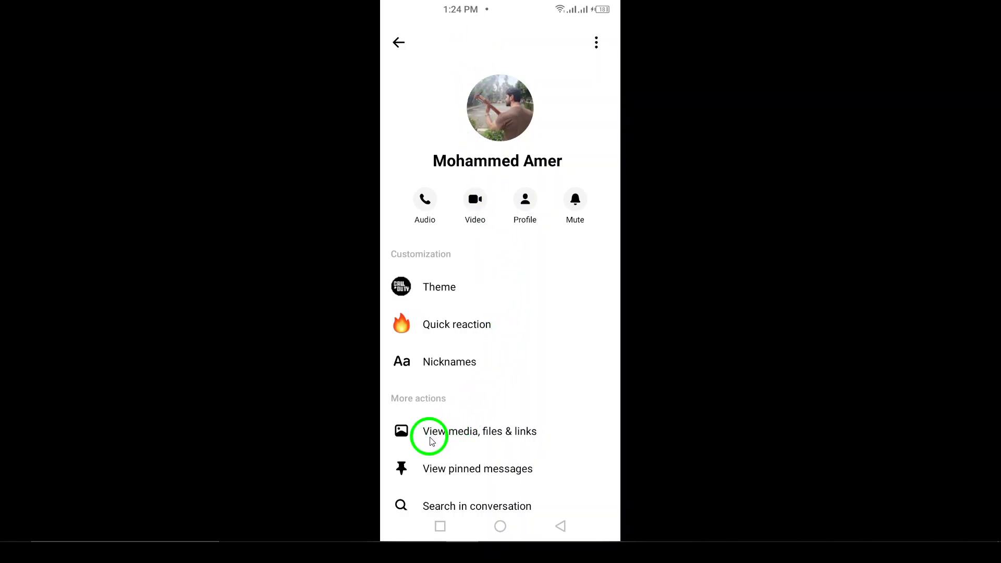
- Go to 'View media, files & links' for this contact's chat
click(478, 431)
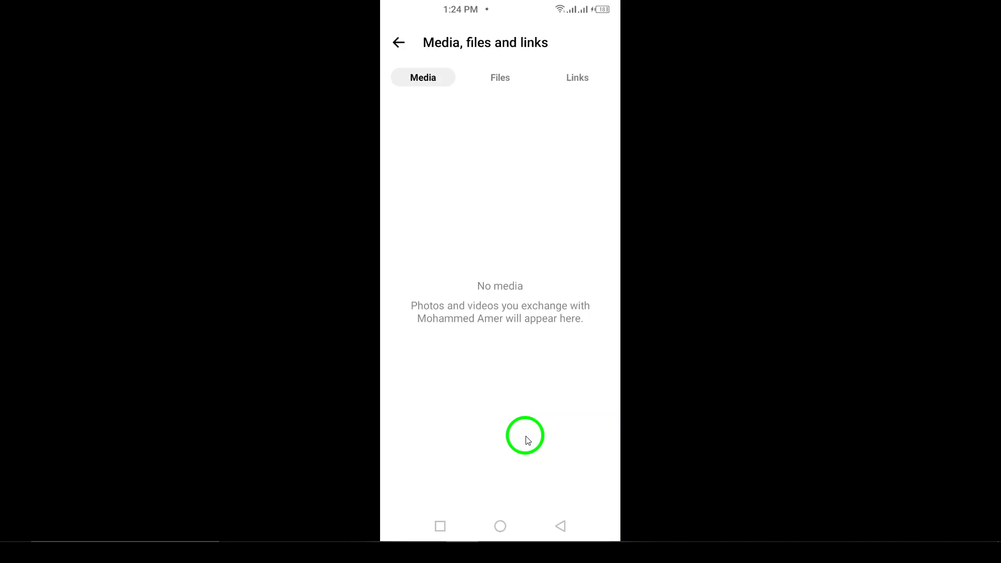
mouse_move(401, 77)
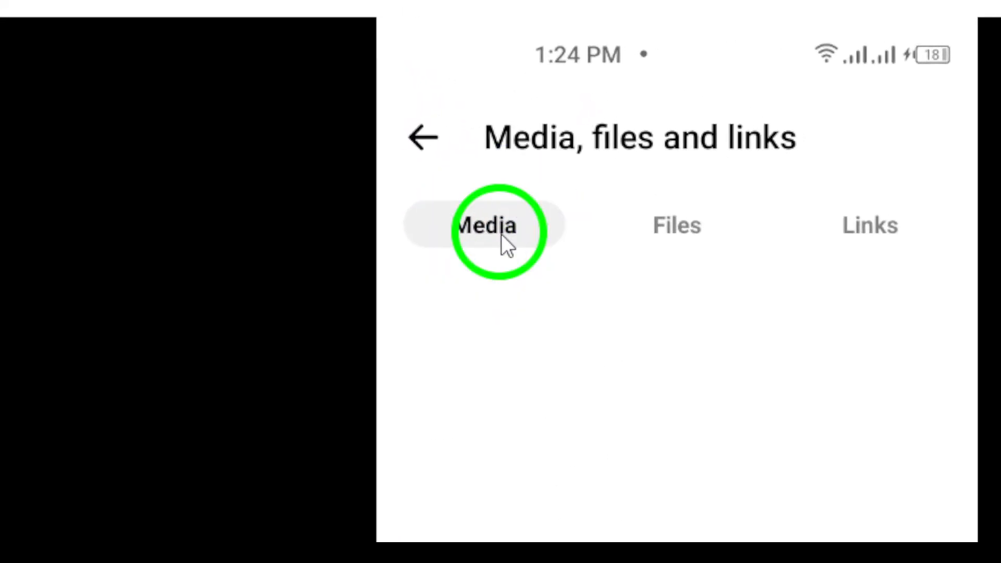
- Switch to the Media tab, which shows no shared photos or videos yet
click(485, 224)
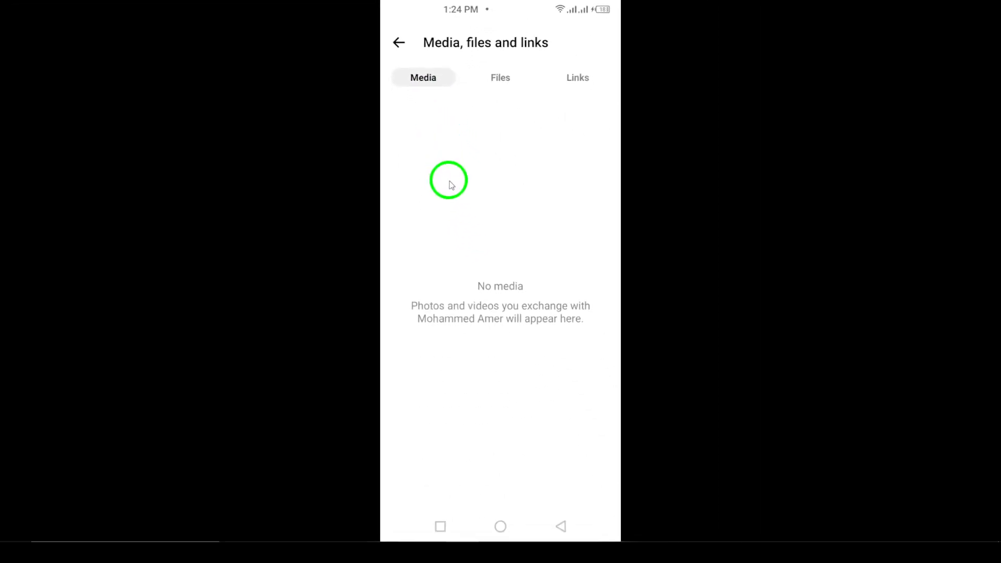